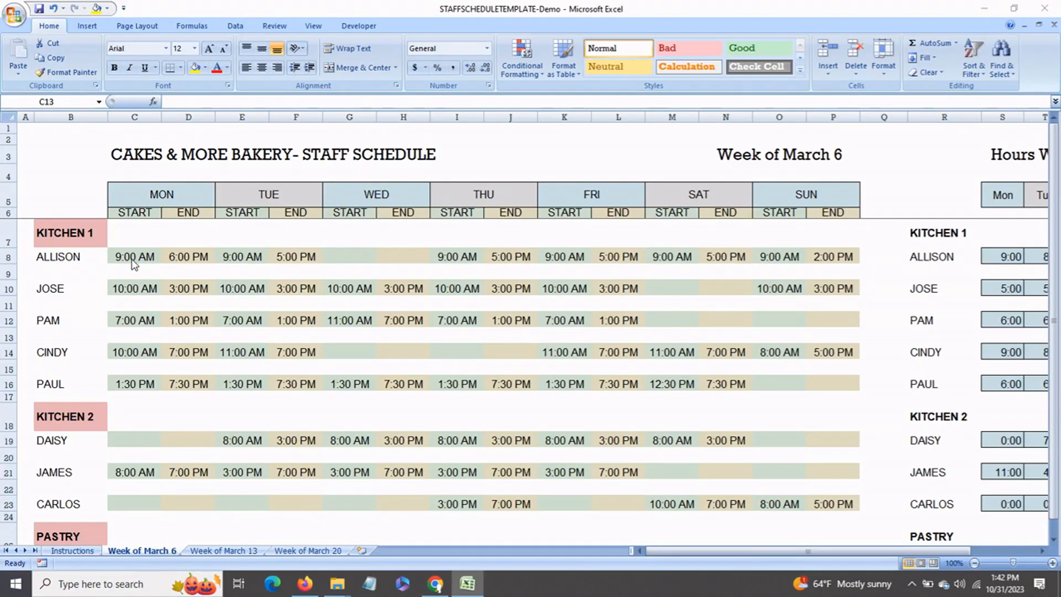
Look over the schedule's day headings and the Kitchen 1 and Kitchen 2 section rows.
click(134, 335)
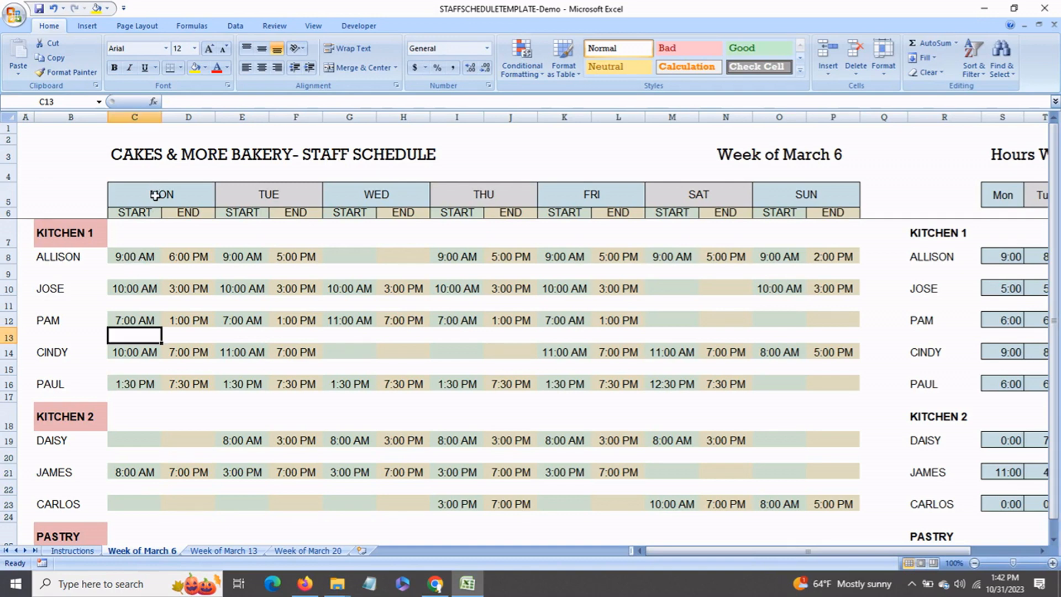
click(483, 193)
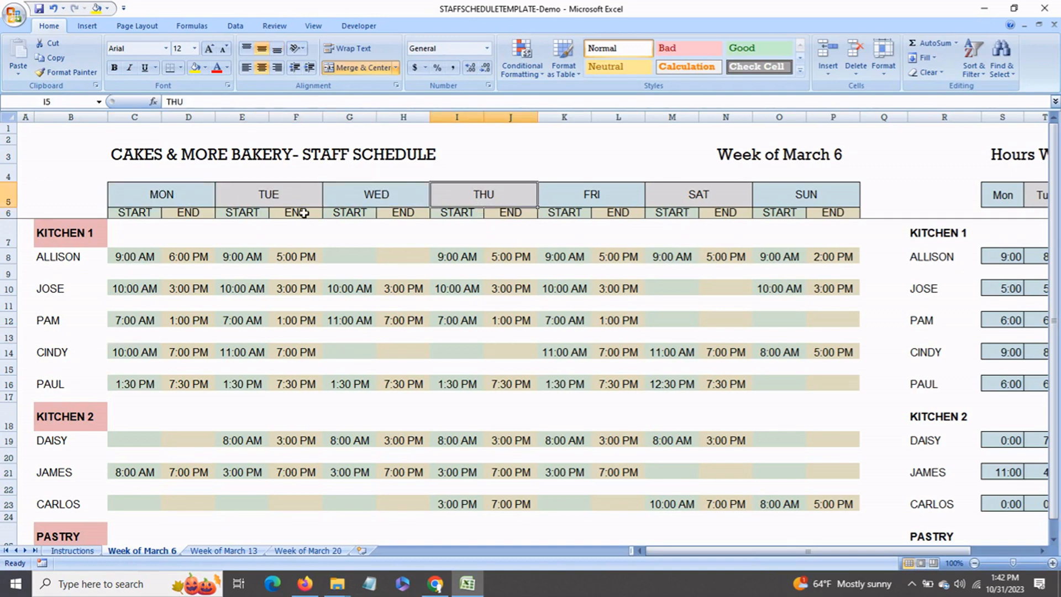
click(50, 287)
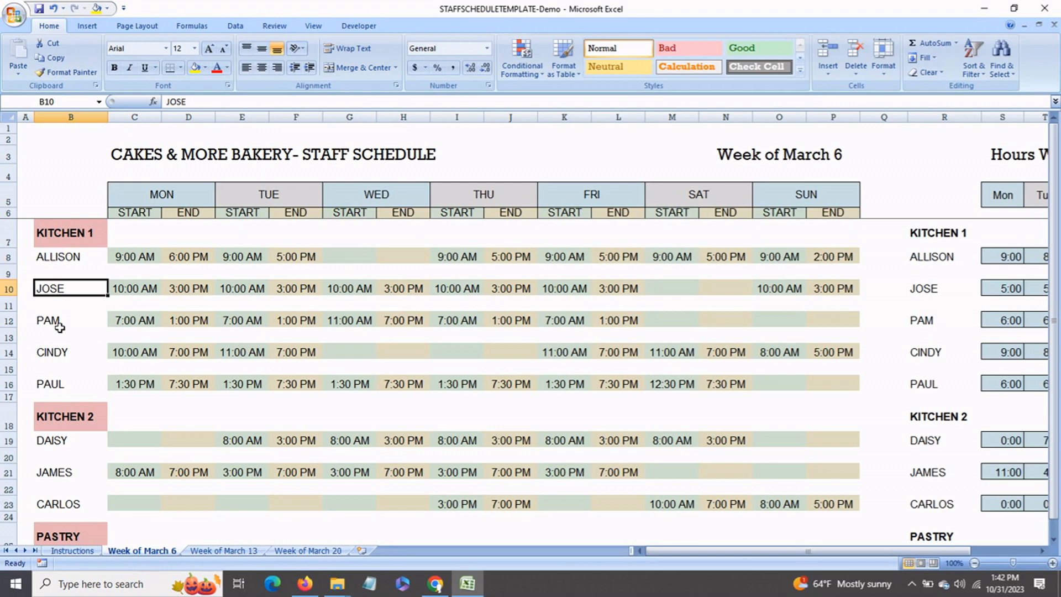
click(66, 232)
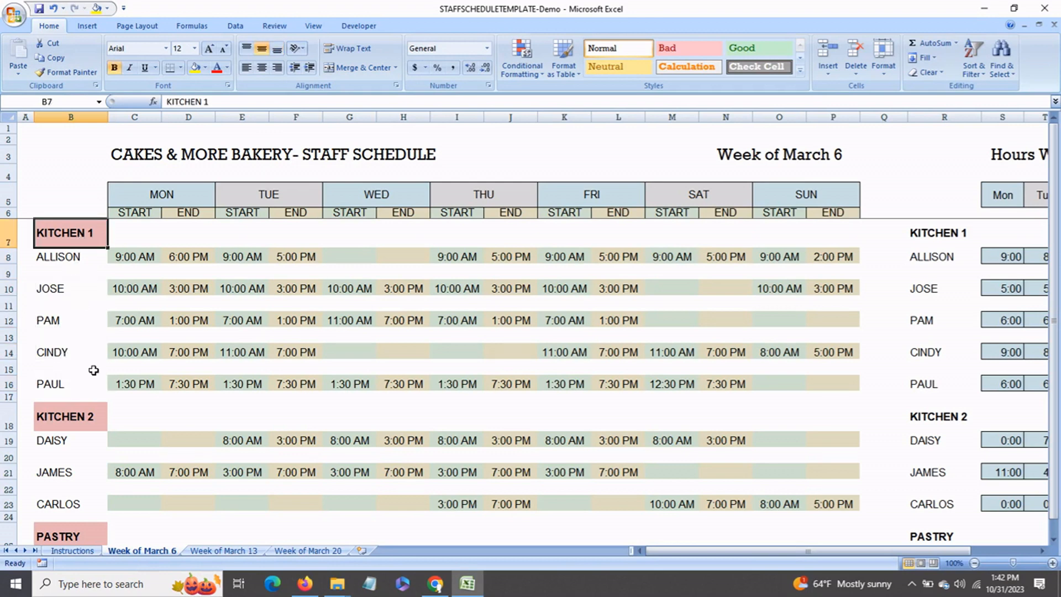
click(66, 416)
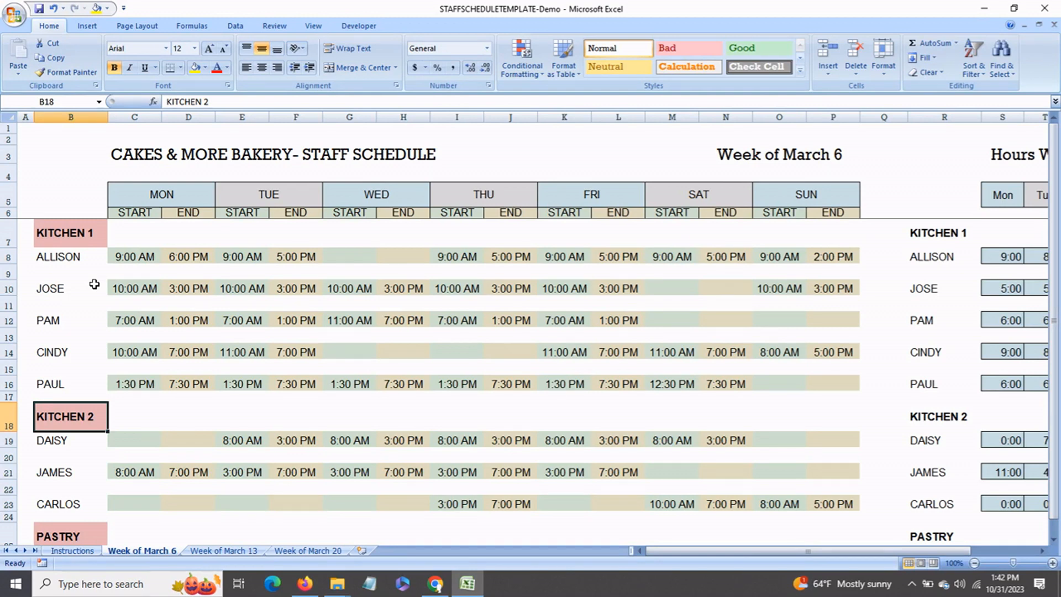
Set the first Kitchen 1 employee's Monday shift to 8:00 AM – 5:30 PM and check the 9:30 hours total.
click(133, 256)
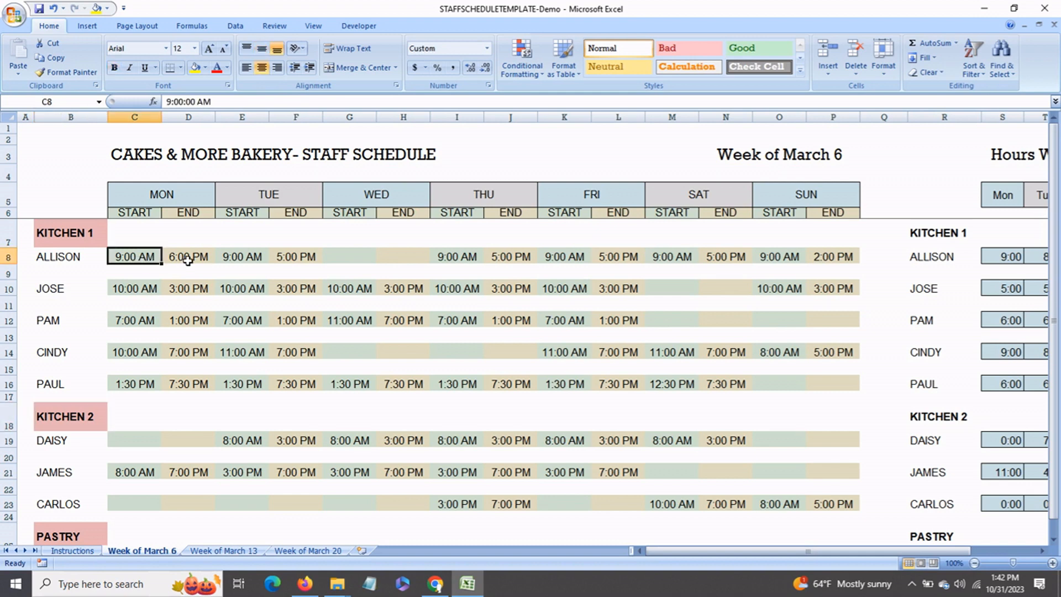
text(8 A)
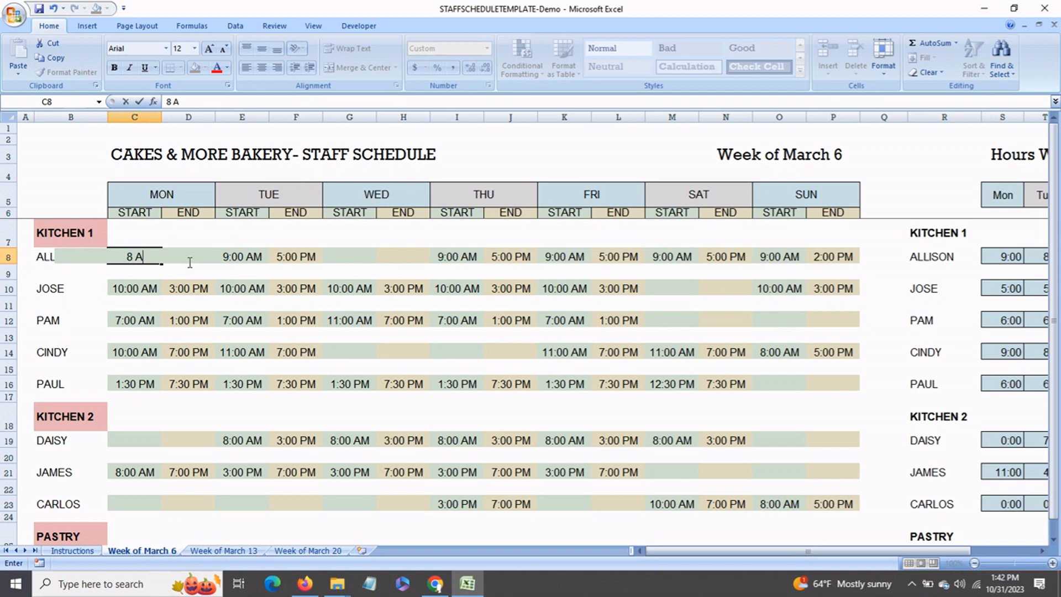
click(188, 257)
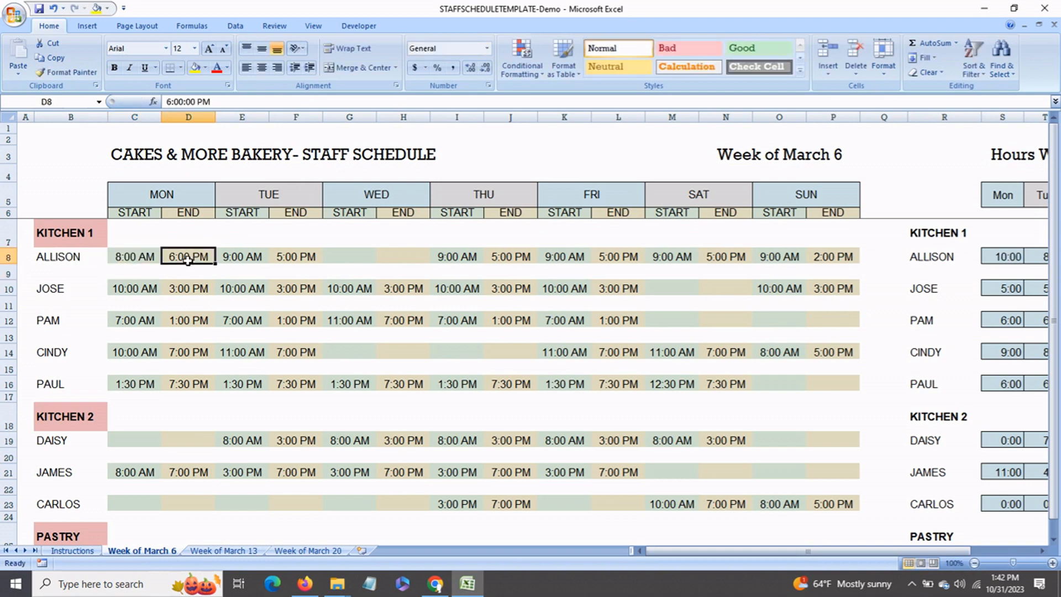
text(5)
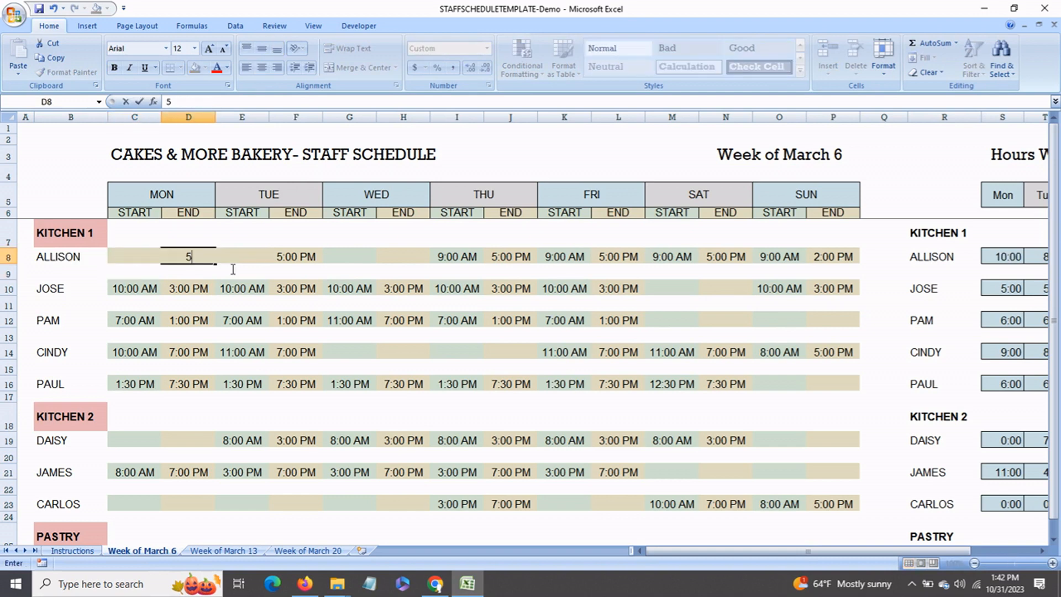
text(:30)
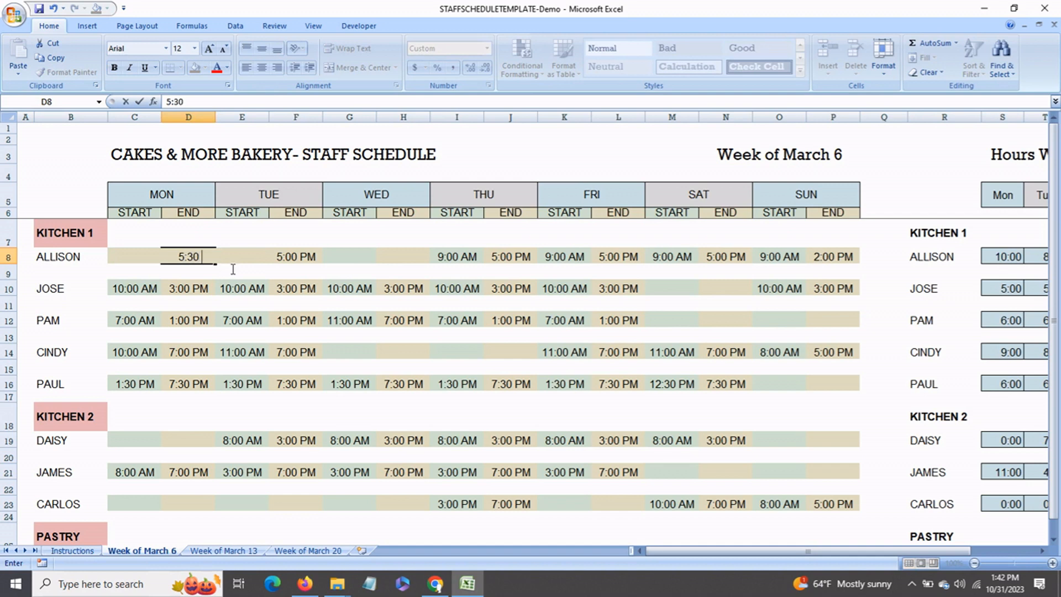
key(Enter)
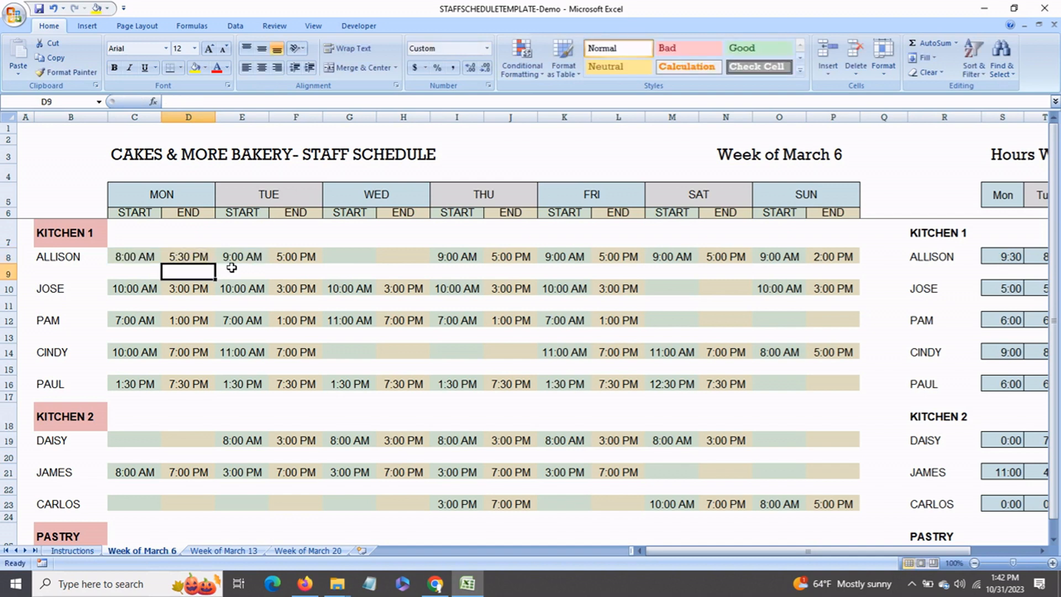
click(1003, 257)
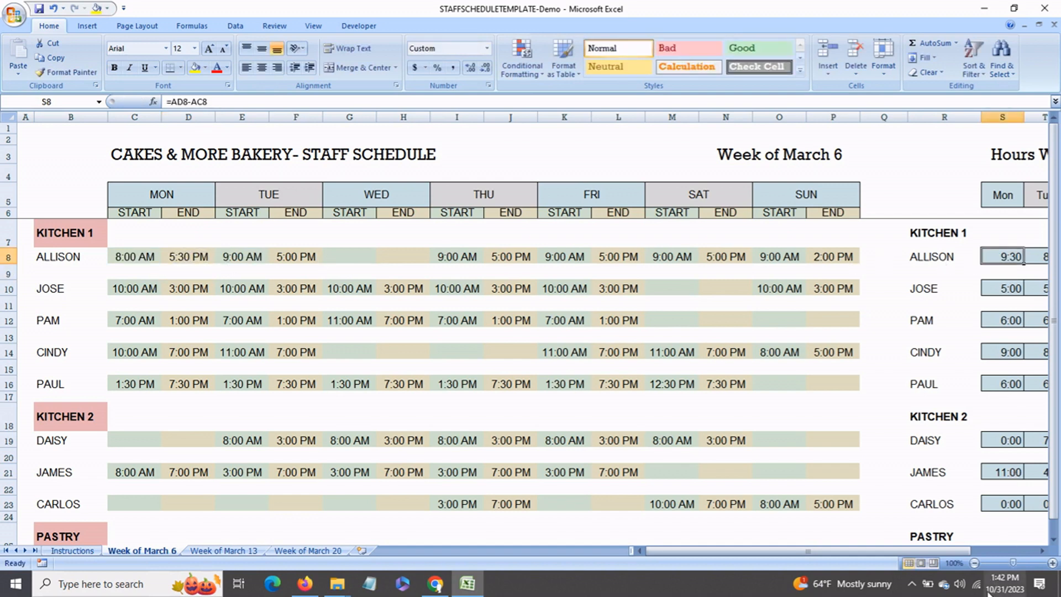
scroll(right, 3)
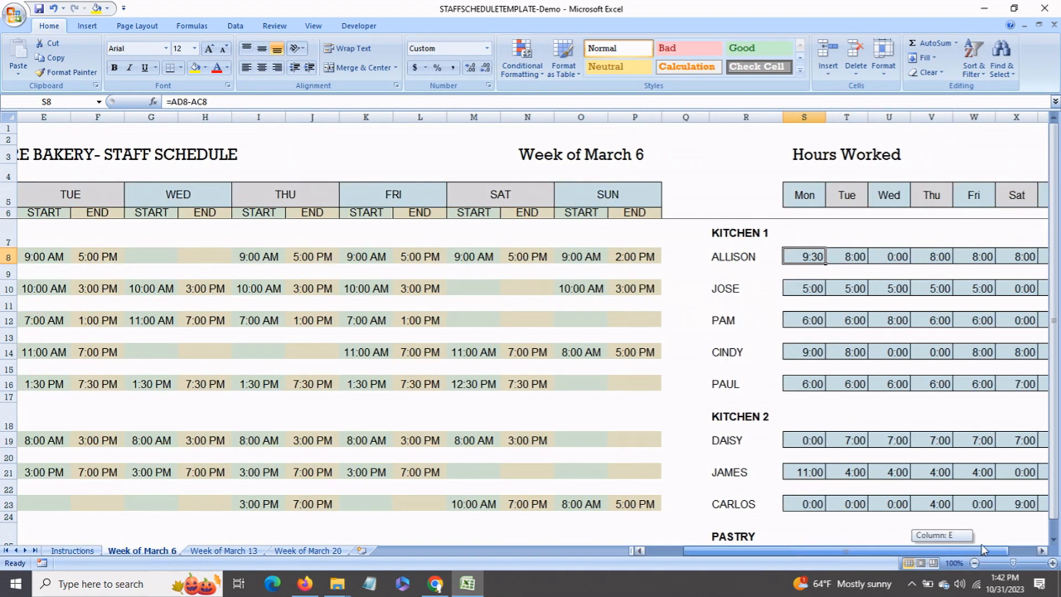
scroll(right, 3)
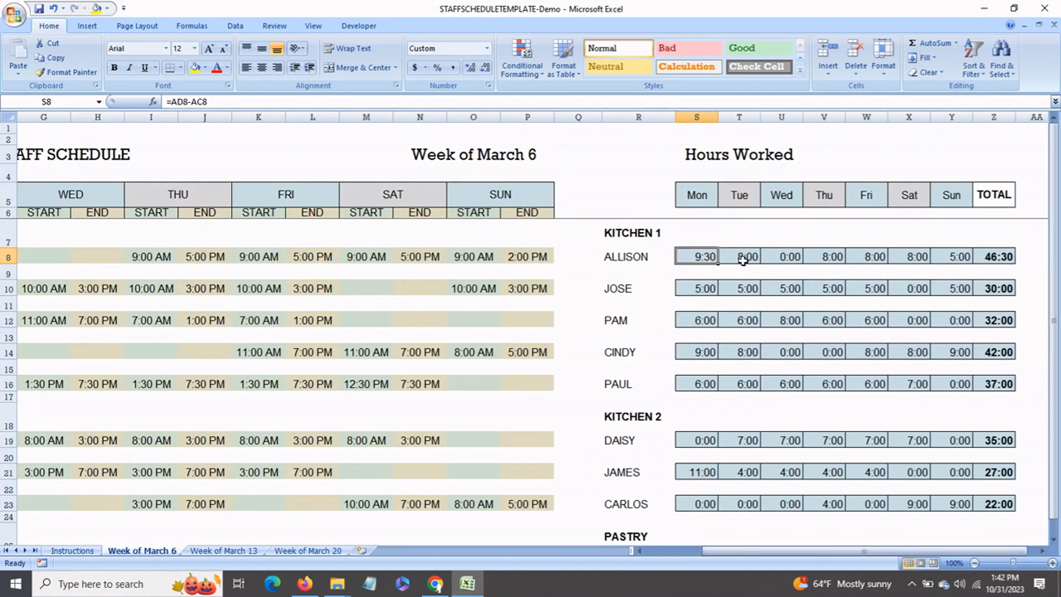
click(738, 256)
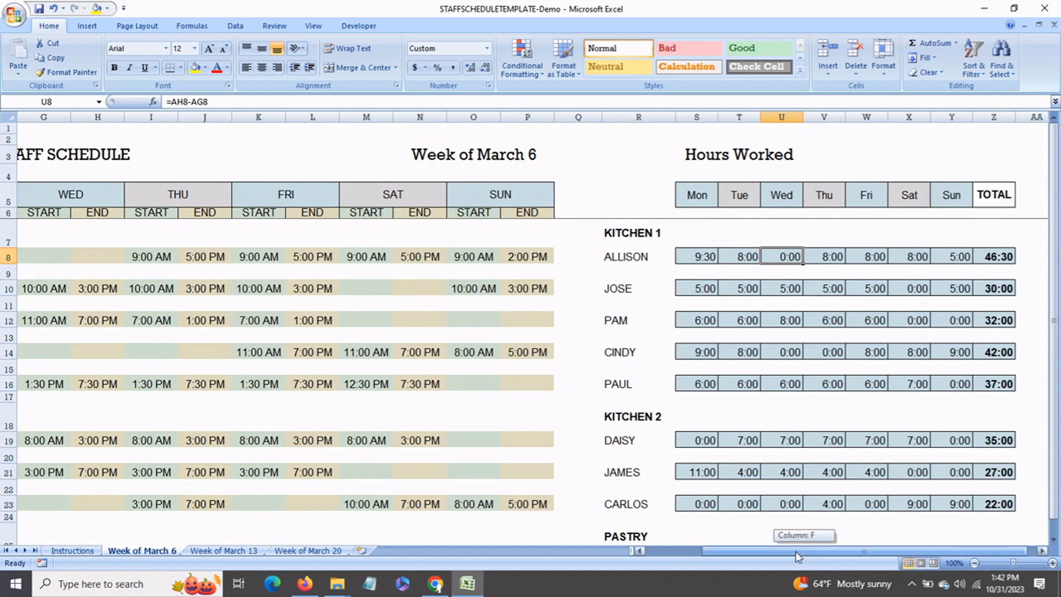
scroll(left, 3)
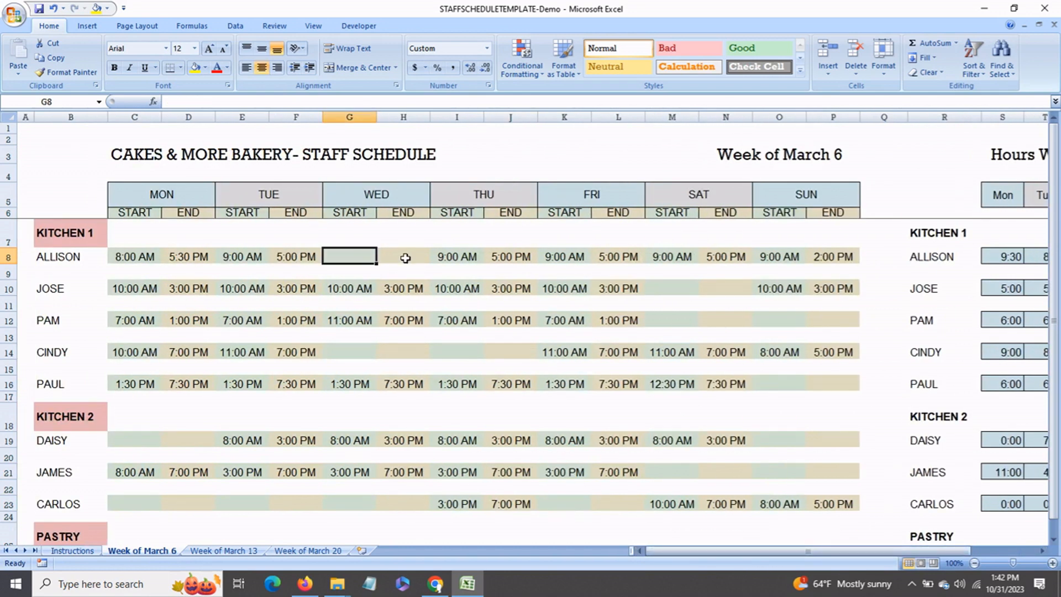
click(403, 257)
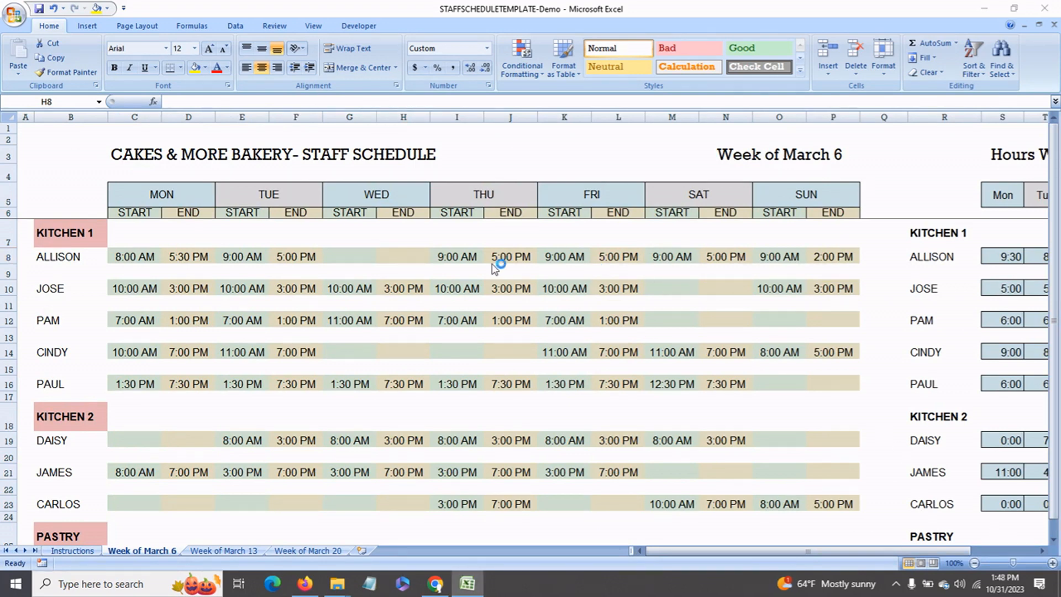
mouse_move(80, 252)
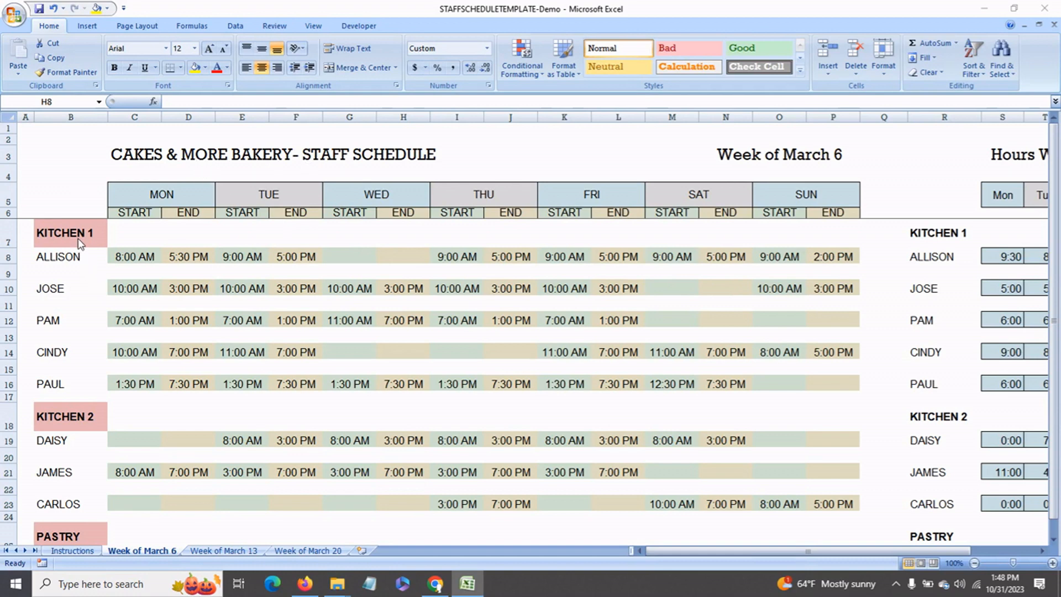
Change the KITCHEN 1 section heading text to DEPT 1.
click(66, 232)
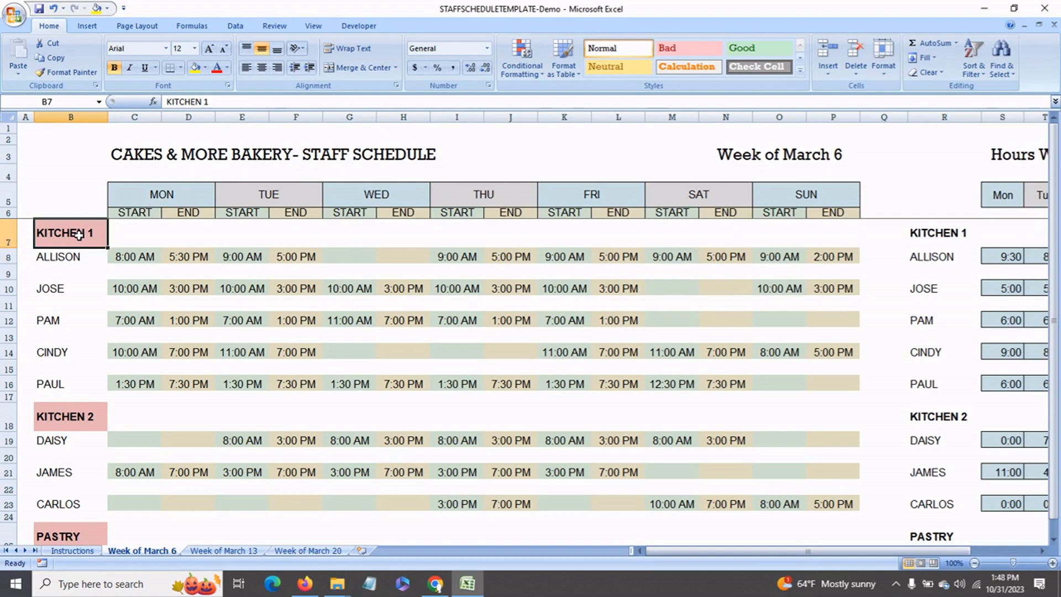
double_click(67, 232)
text(de)
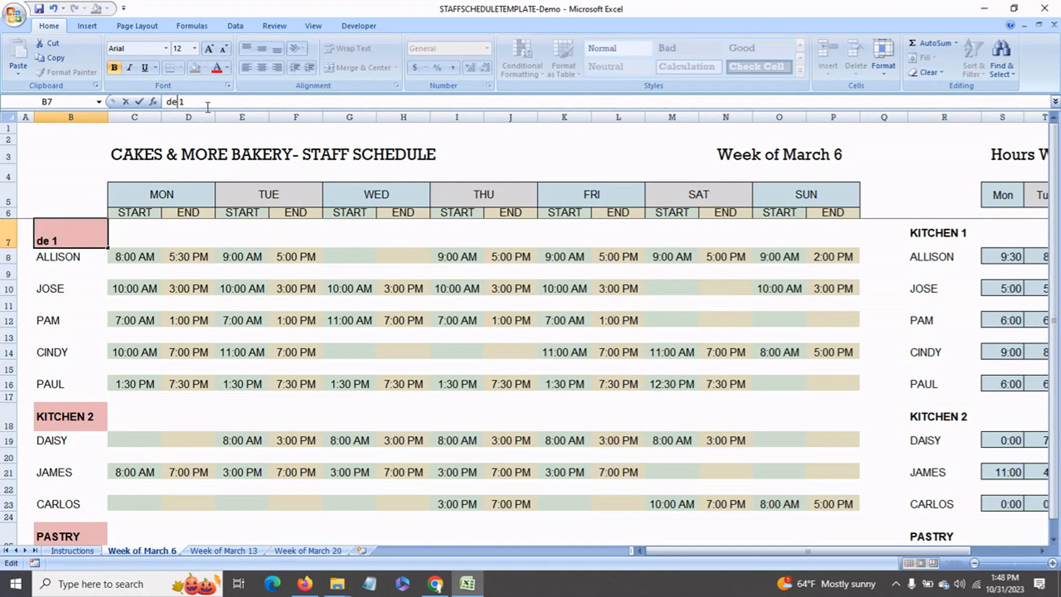
text(DEPT)
key(Enter)
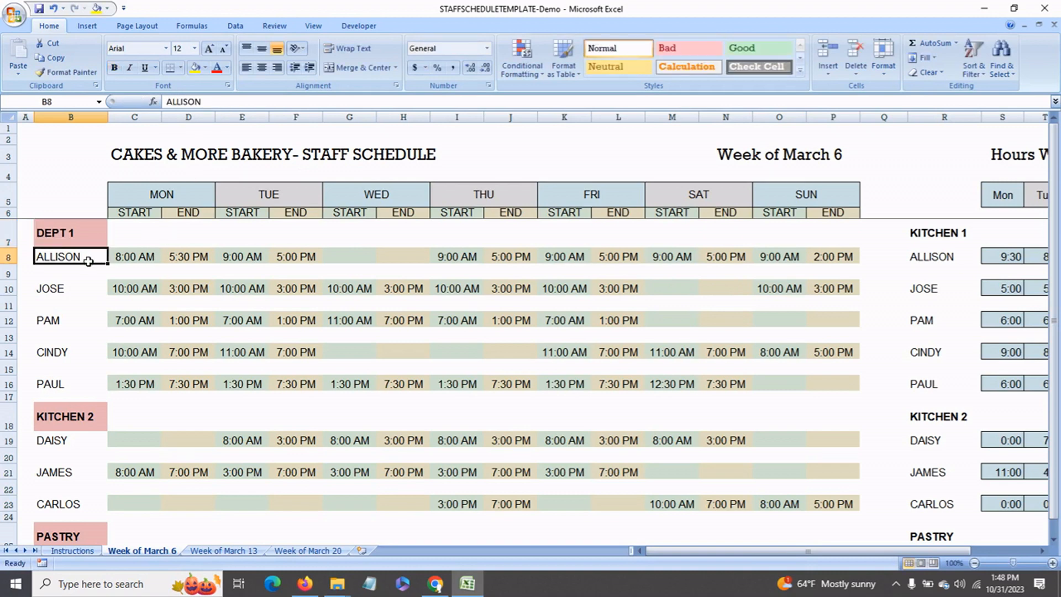
mouse_move(93, 289)
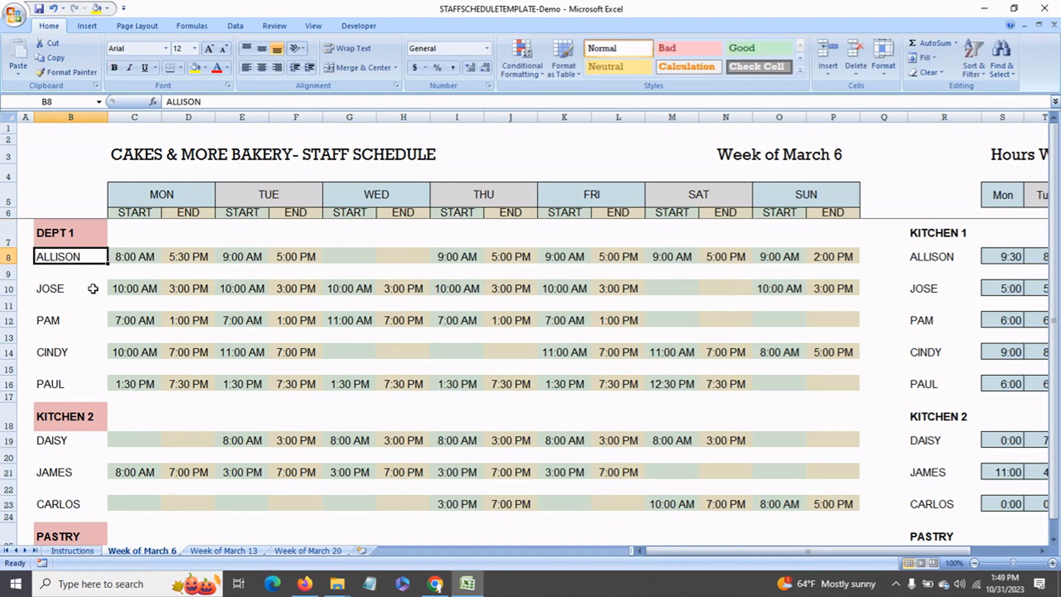
mouse_move(86, 260)
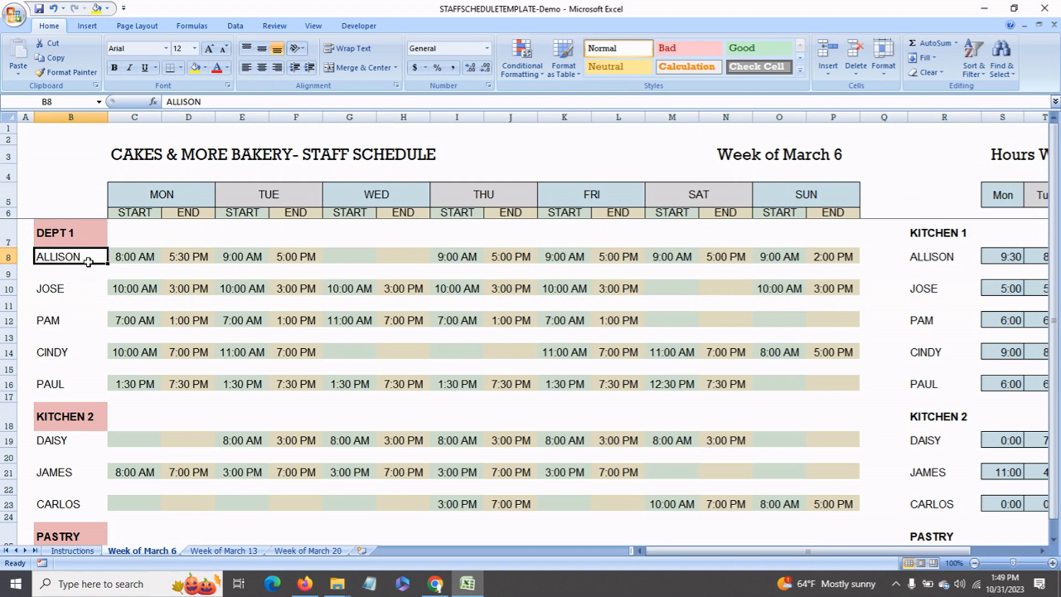
Enter HARRY as the first Dept 1 employee's name.
text(HARRY)
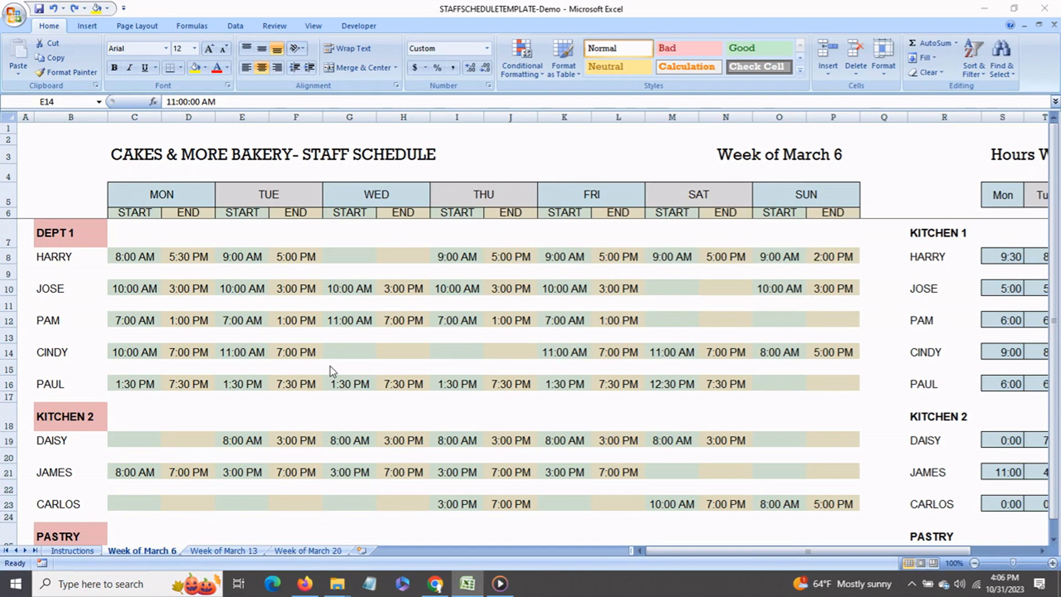
mouse_move(55, 404)
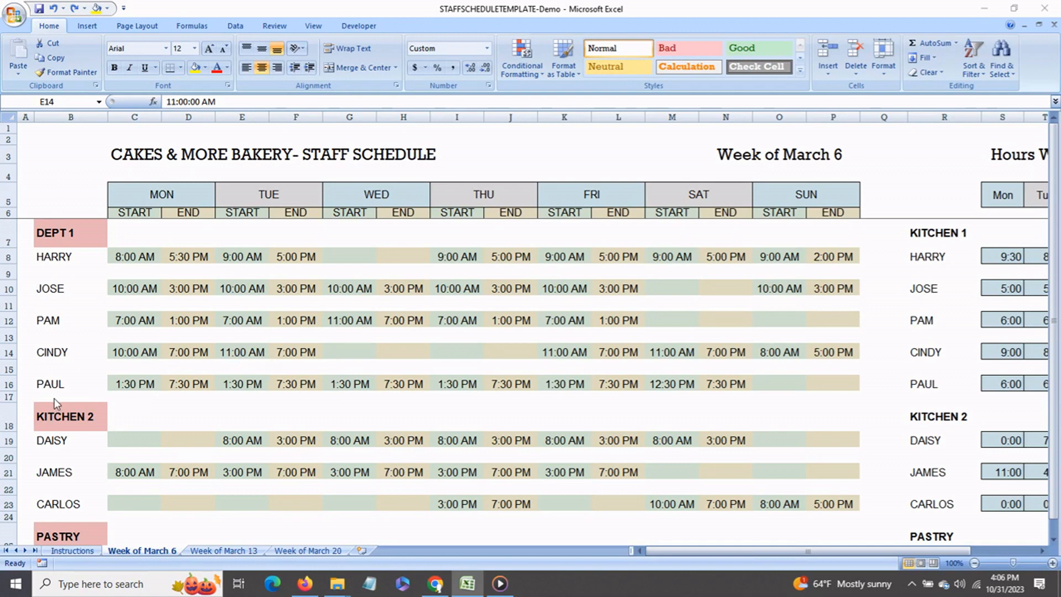
mouse_move(73, 267)
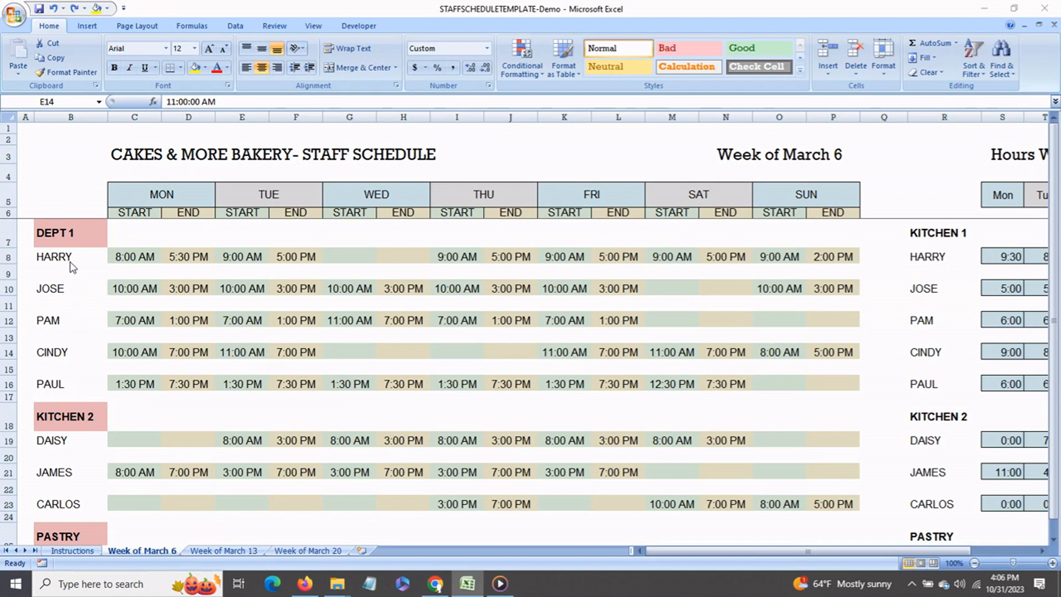
mouse_move(15, 397)
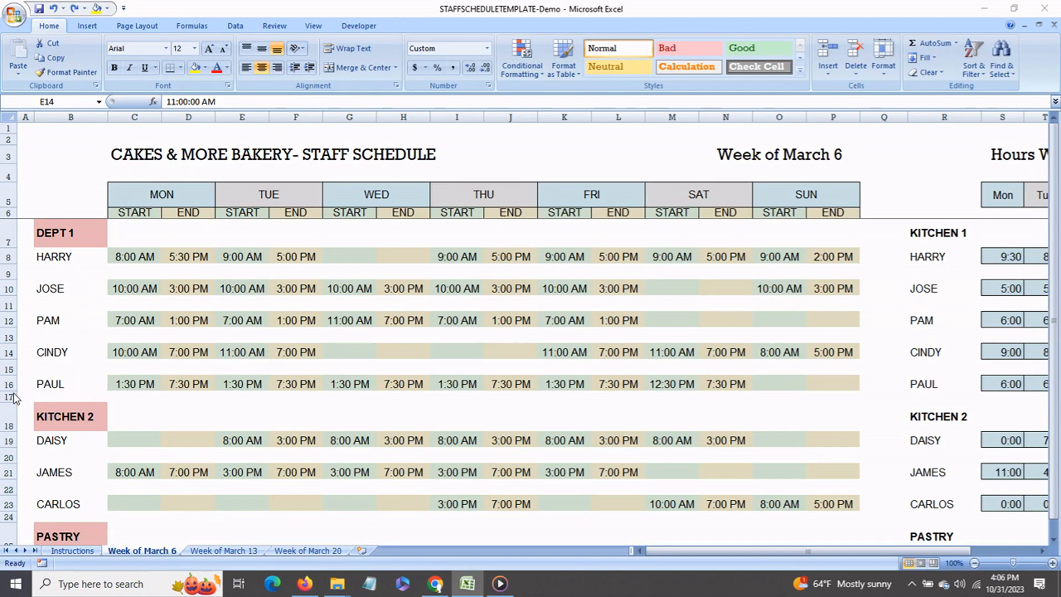
Insert blank shift rows below PAUL's row, pushing Kitchen 2 down.
click(242, 353)
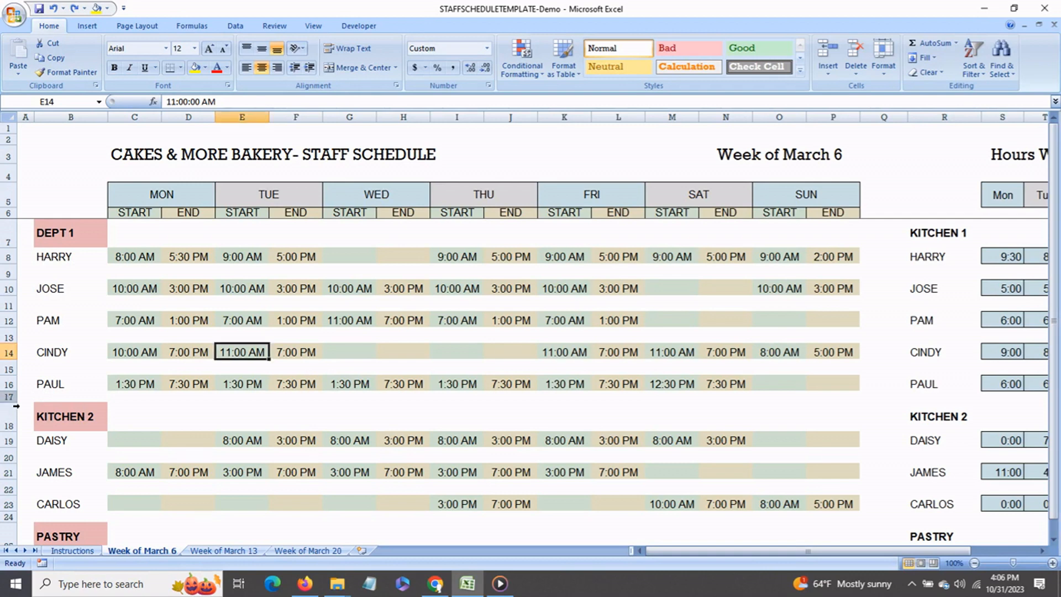
right_click(9, 396)
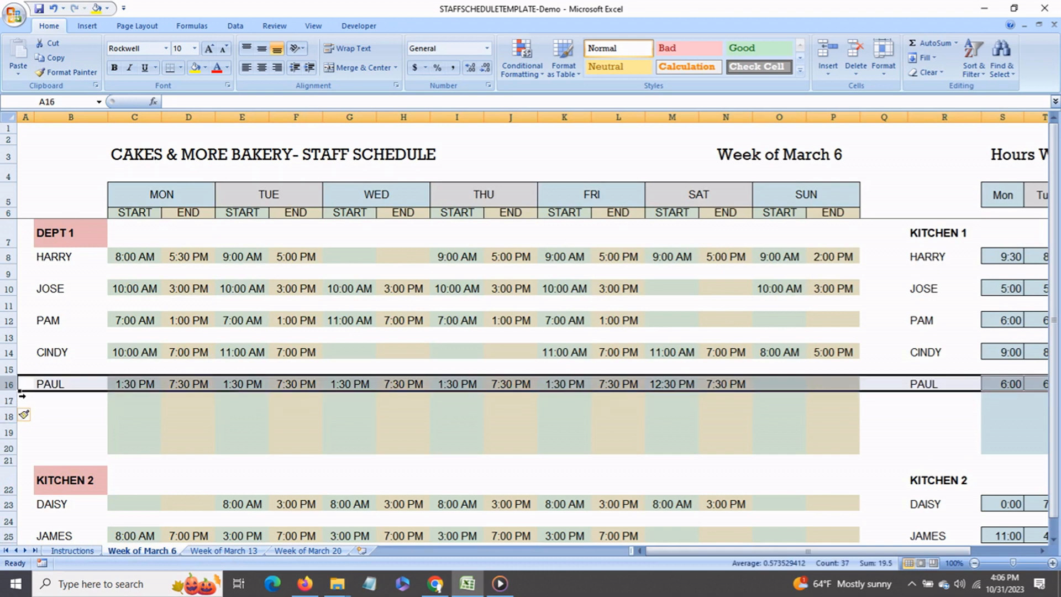
Copy PAUL's shift row and paste it into the new Dept 1 rows.
right_click(49, 384)
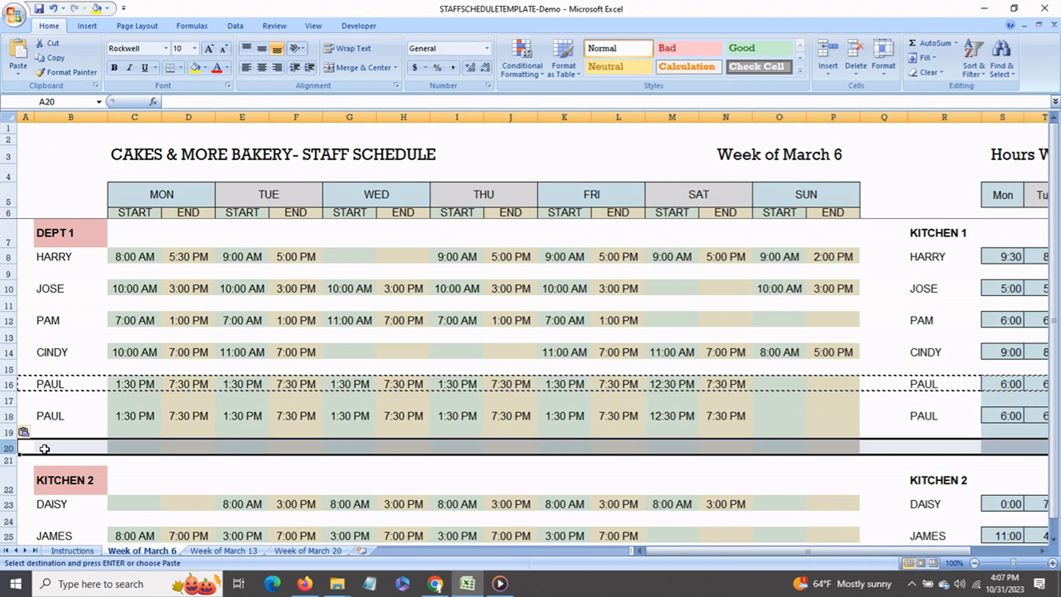
key(Enter)
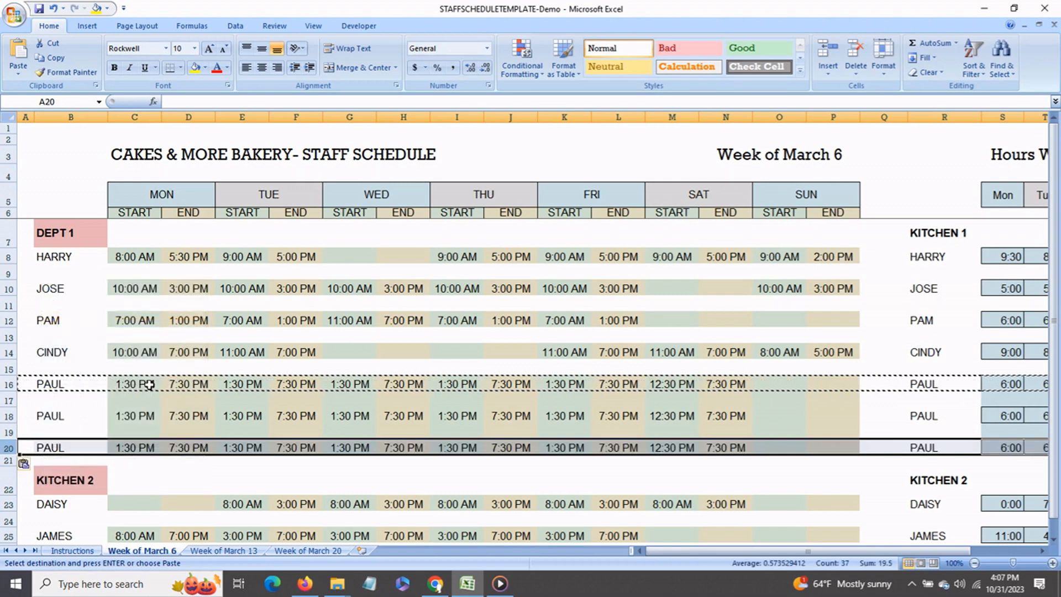
click(66, 447)
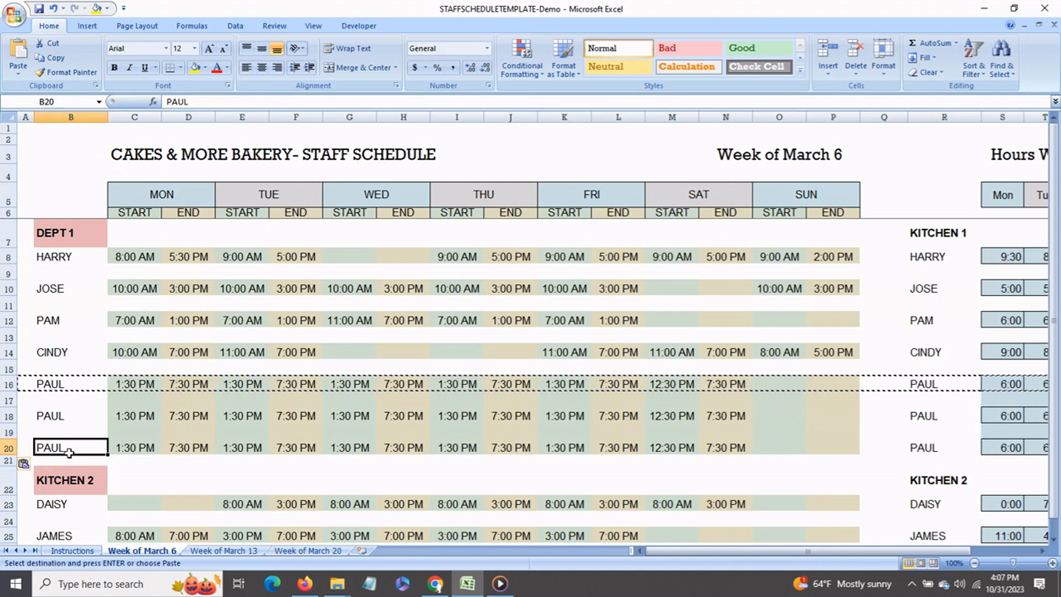
scroll(down, 3)
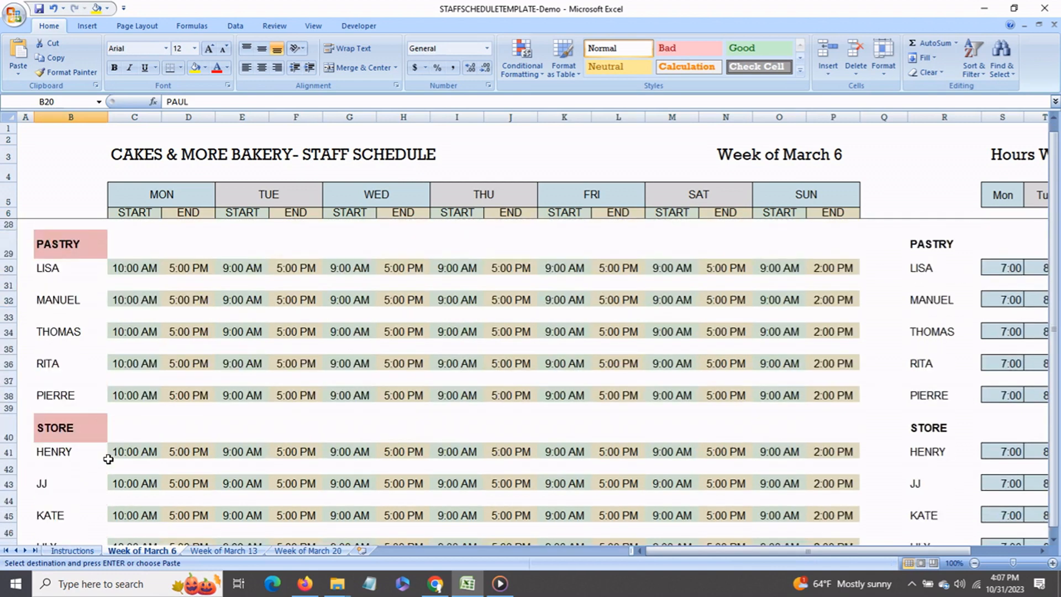
scroll(down, 3)
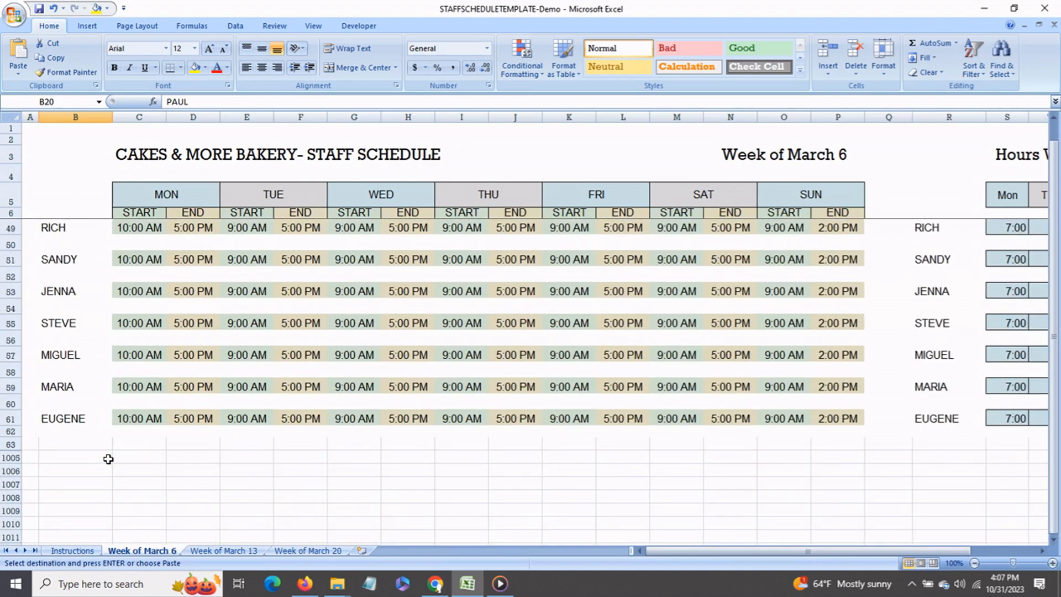
mouse_move(112, 390)
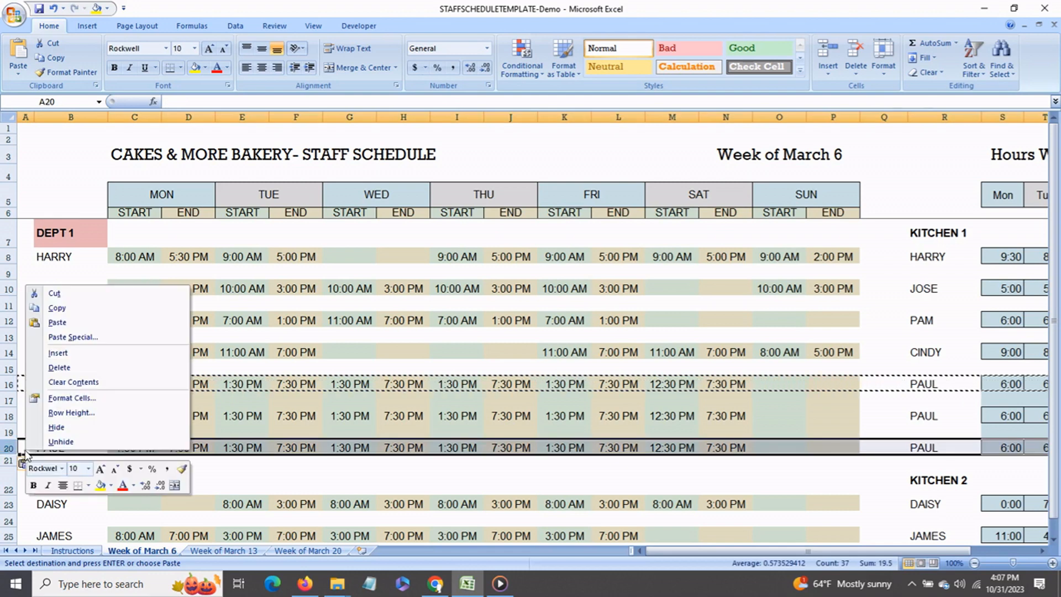
mouse_move(73, 382)
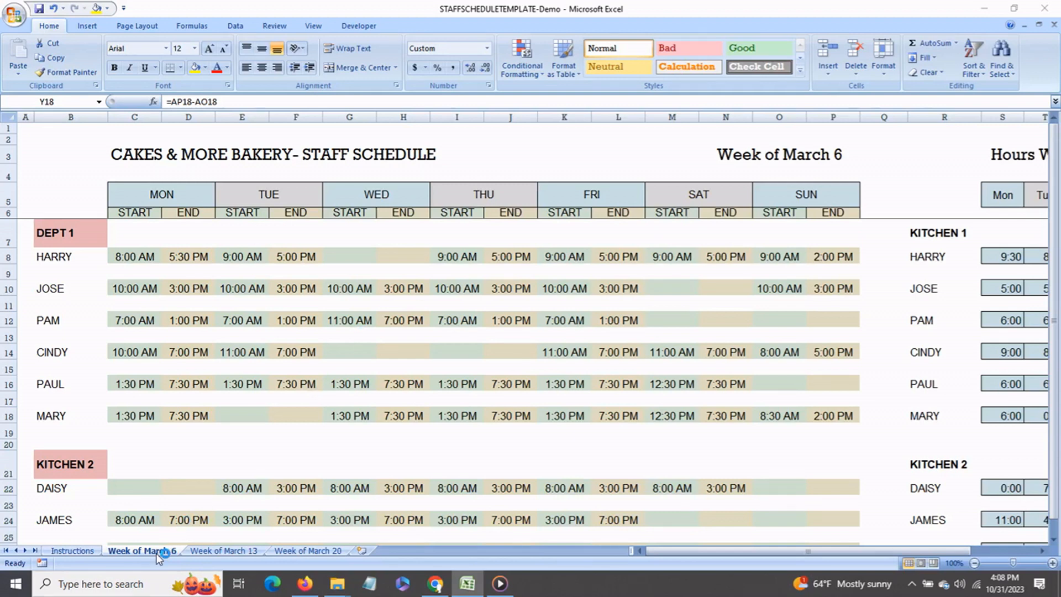
mouse_move(577, 170)
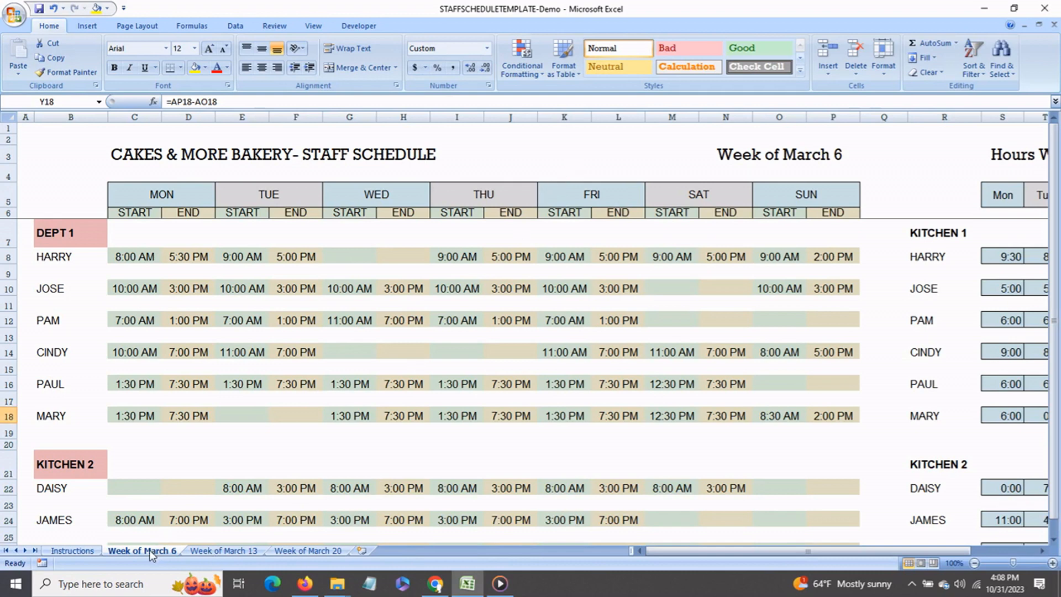
Duplicate the Week of March 6 sheet as a copy placed at the end.
right_click(143, 551)
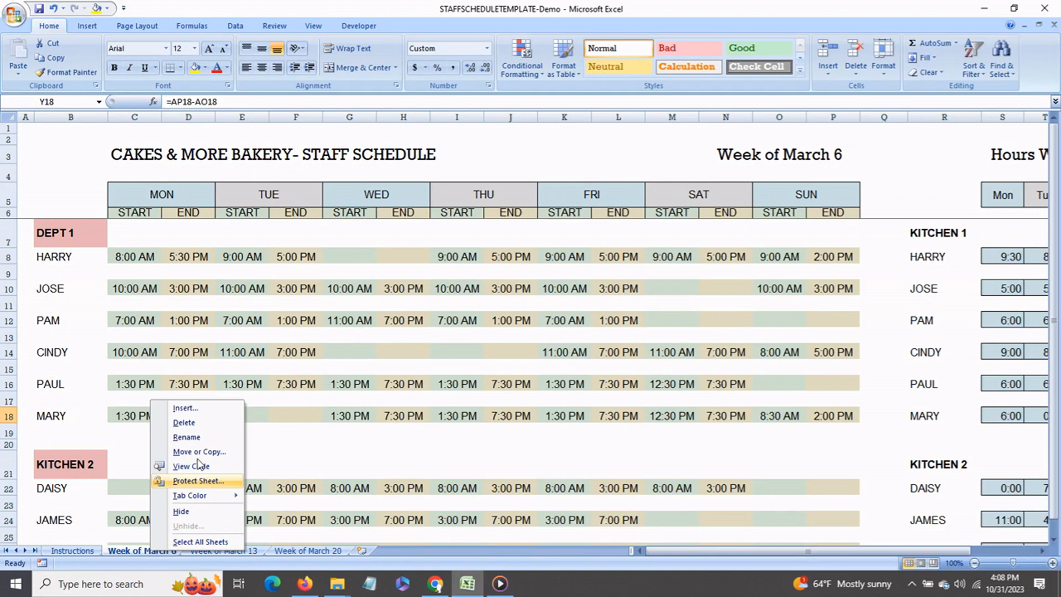
mouse_move(205, 452)
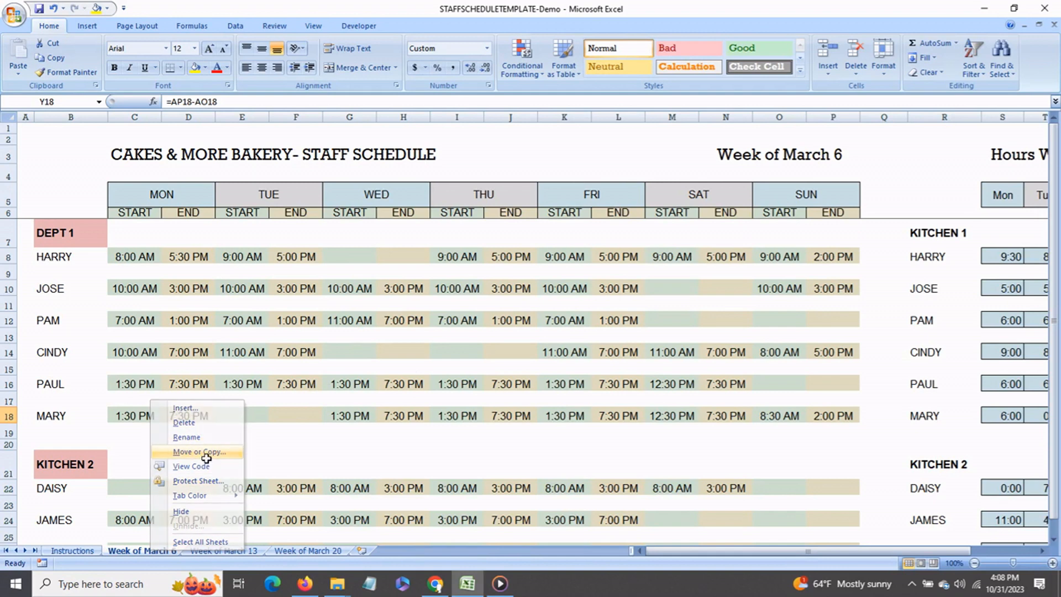
click(197, 453)
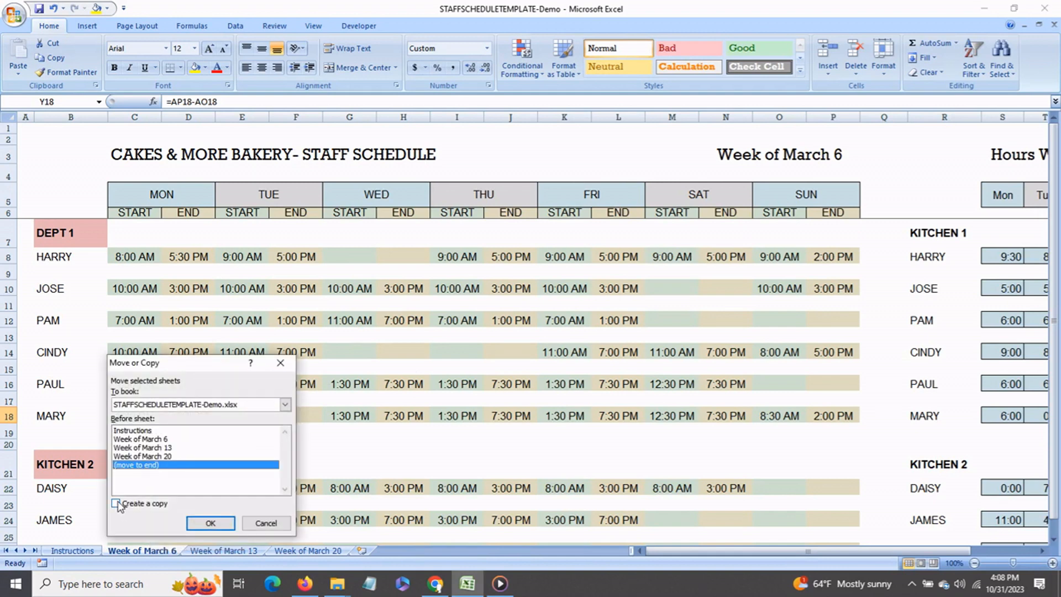
click(211, 523)
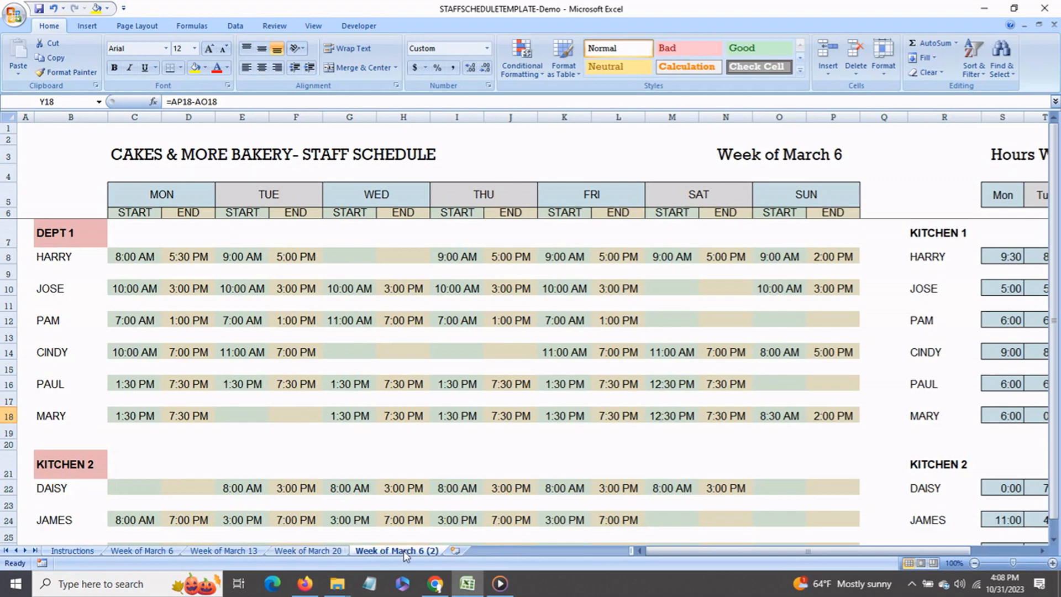
Rename the copied sheet to Week of March 26.
right_click(396, 551)
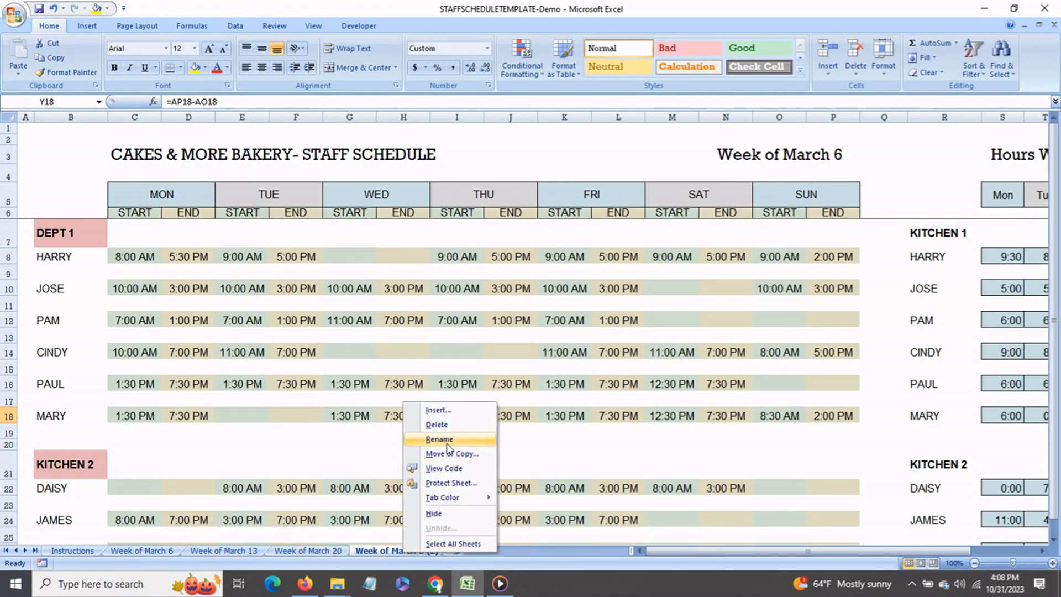
click(439, 439)
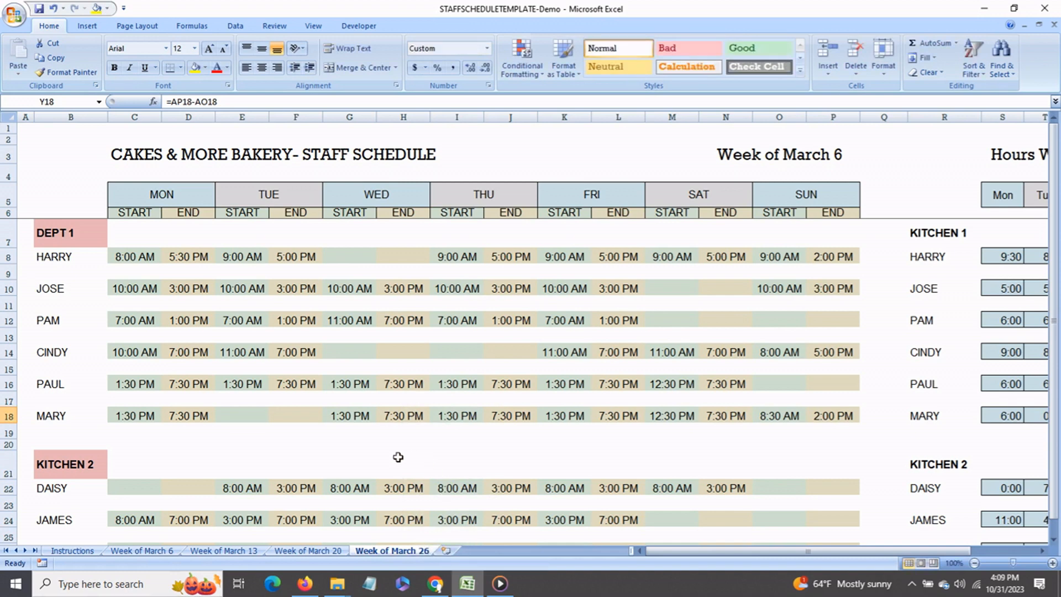
Edit the week heading on the copied sheet before returning to Week of March 6.
click(780, 154)
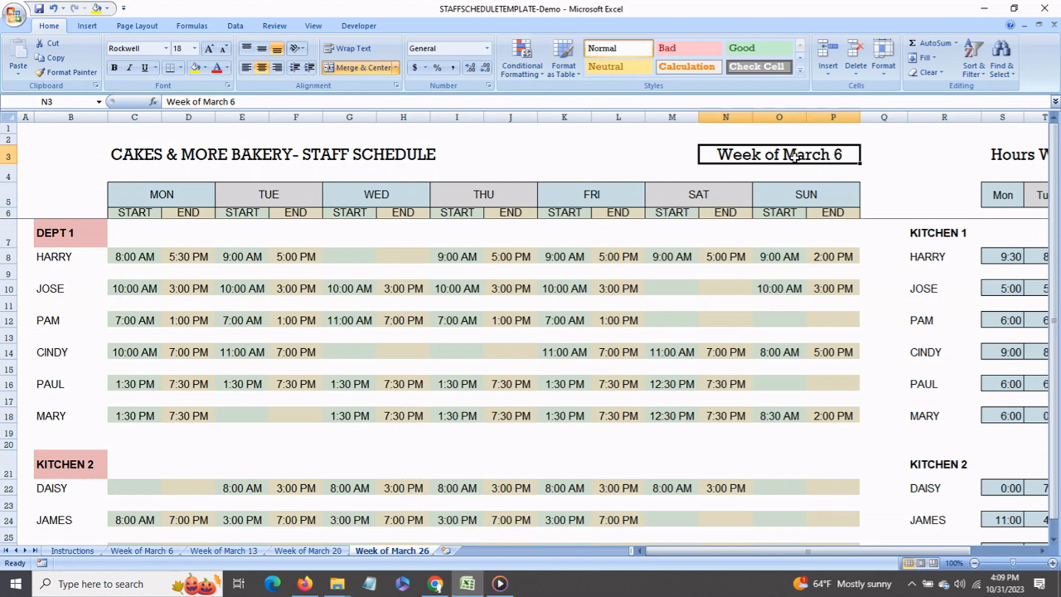
double_click(779, 155)
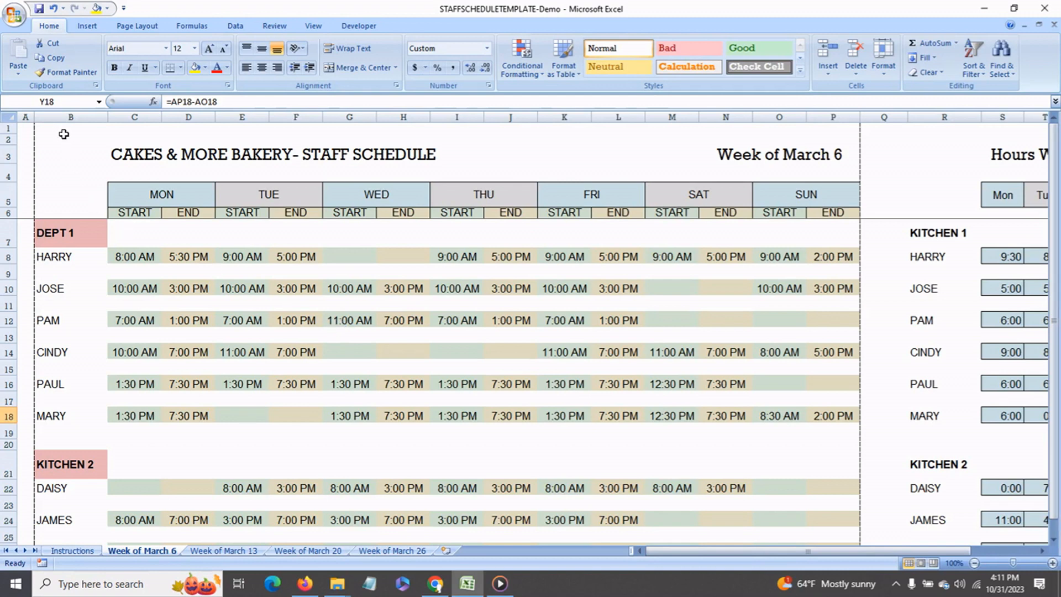
mouse_move(294, 194)
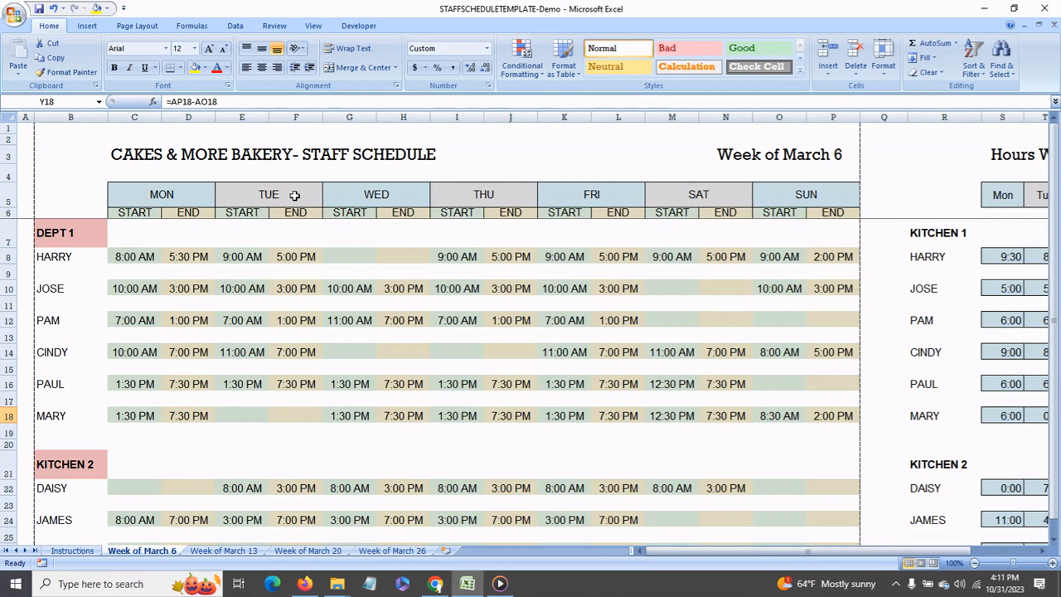
mouse_move(210, 157)
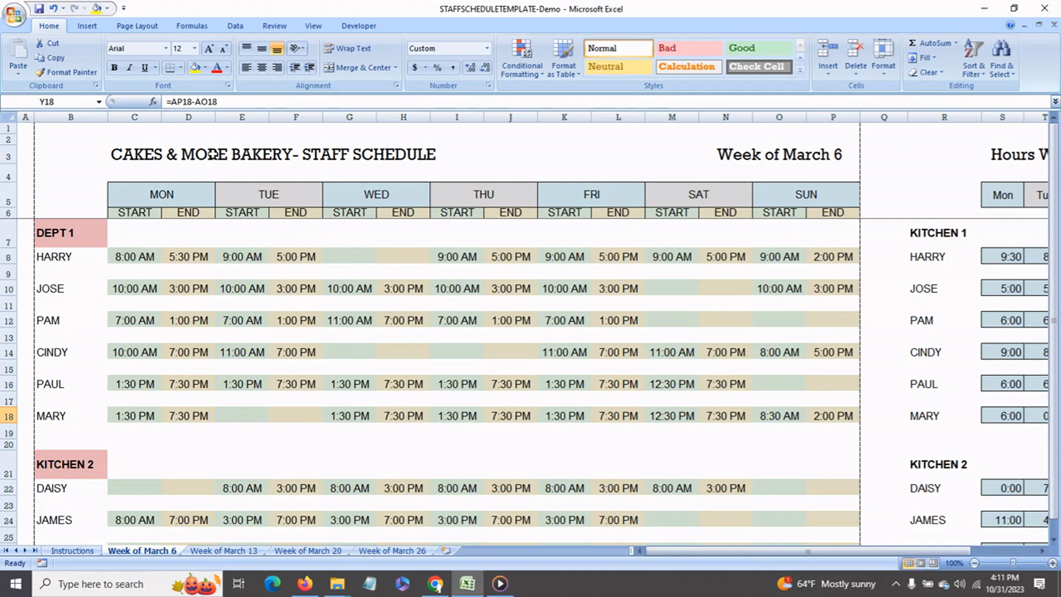
mouse_move(19, 50)
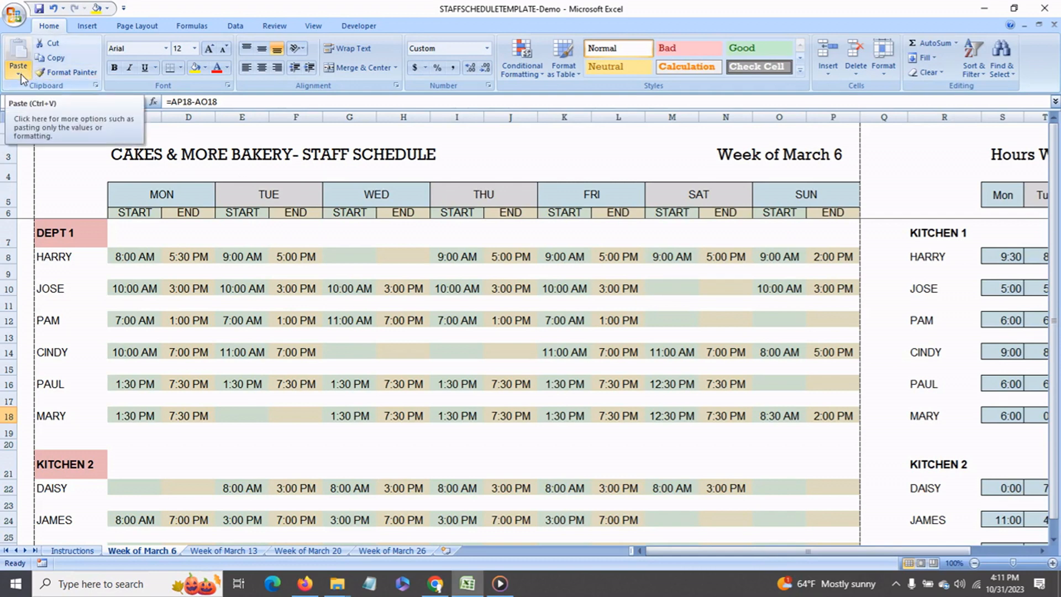
click(15, 13)
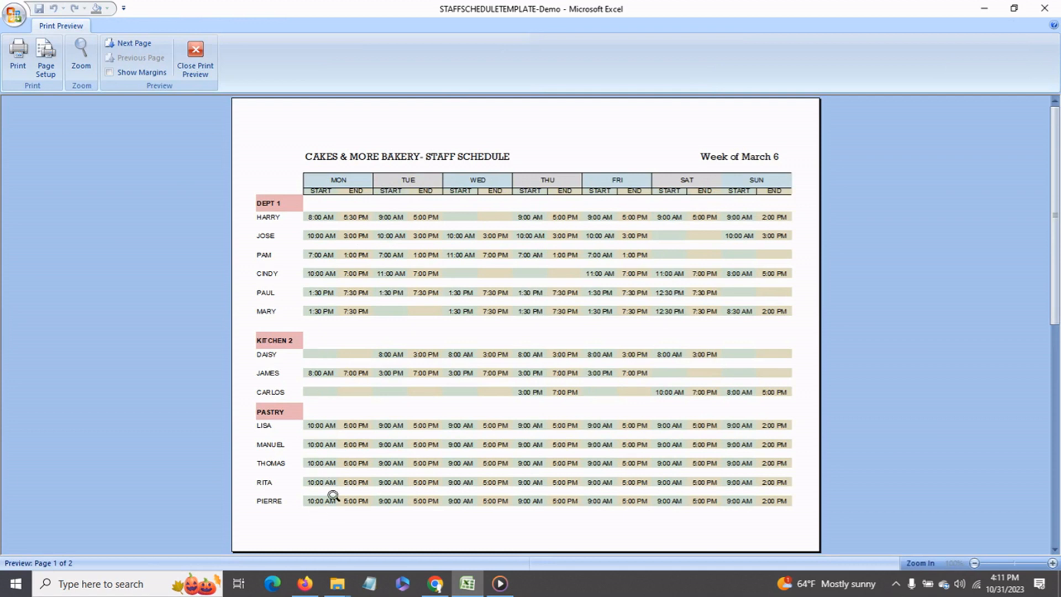
mouse_move(388, 467)
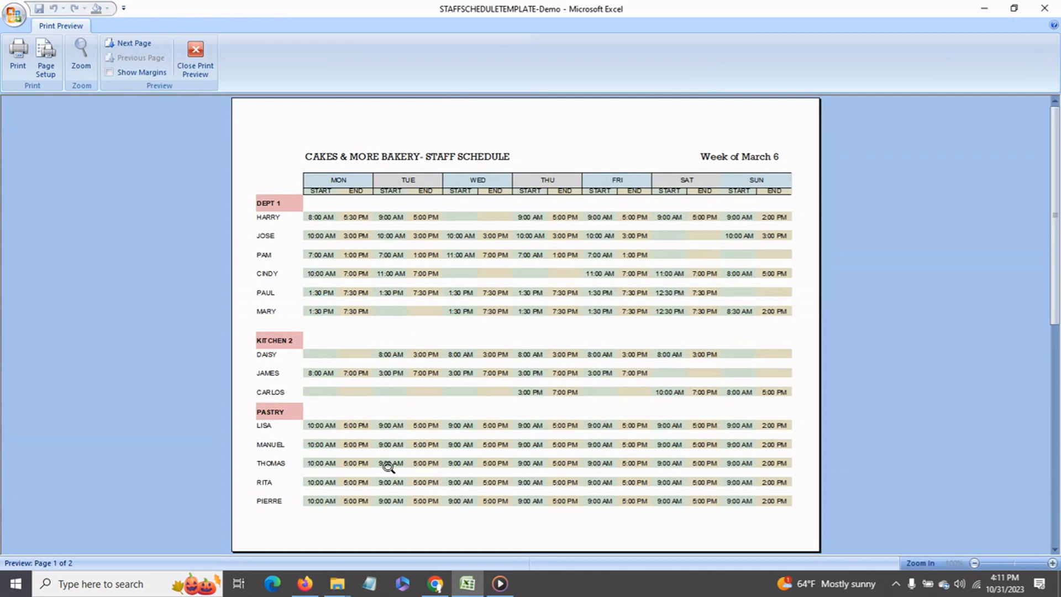